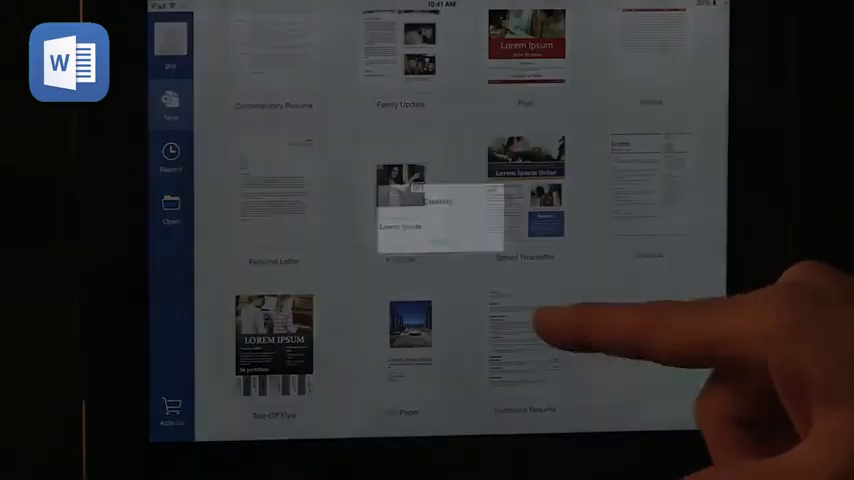
Create a new Word document from the résumé template in the New gallery.
{"action": "left_click", "coordinate": [400, 200]}
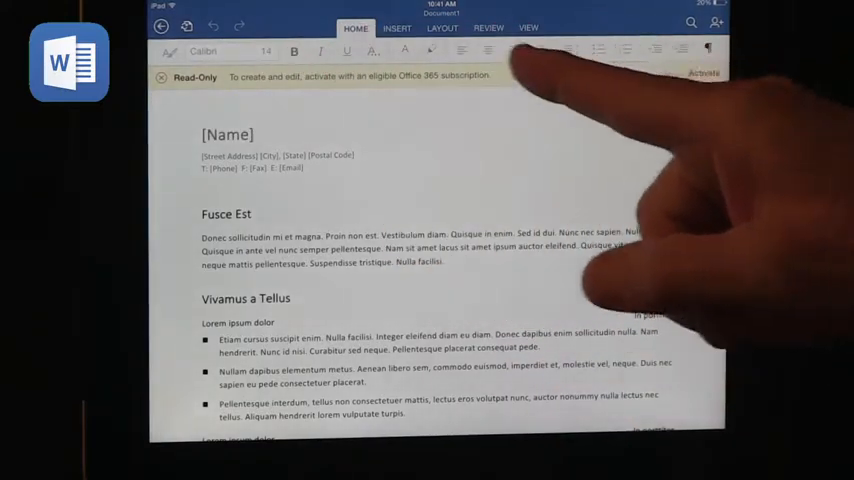
Browse the Insert, Layout and the next ribbon tool sets for the template document.
{"action": "left_click", "coordinate": [397, 28]}
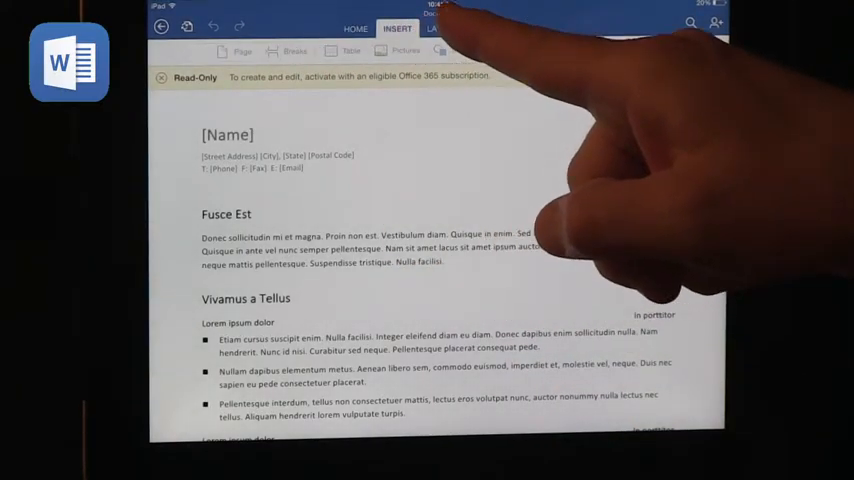
{"action": "left_click", "coordinate": [441, 27]}
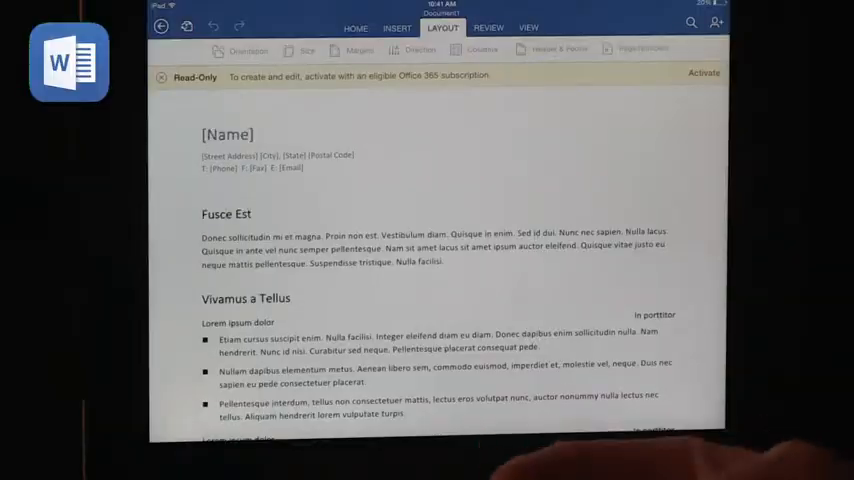
{"action": "left_click", "coordinate": [489, 27]}
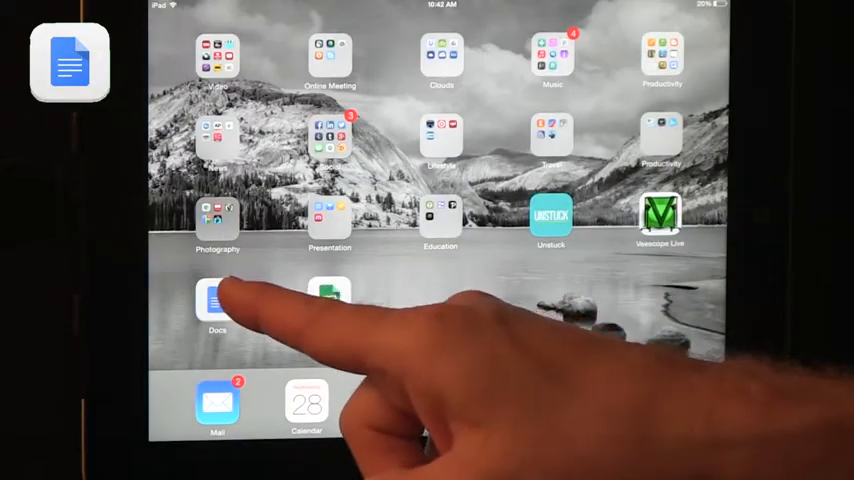
Launch Google Docs from the home screen to reach its document list.
{"action": "left_click", "coordinate": [217, 300]}
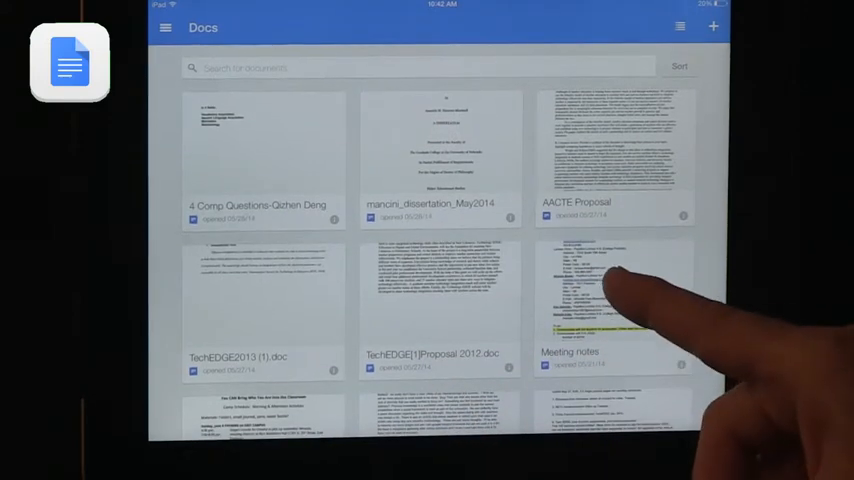
Open the Meeting notes document, scroll down and reveal its empty comments panel.
{"action": "left_click", "coordinate": [613, 310]}
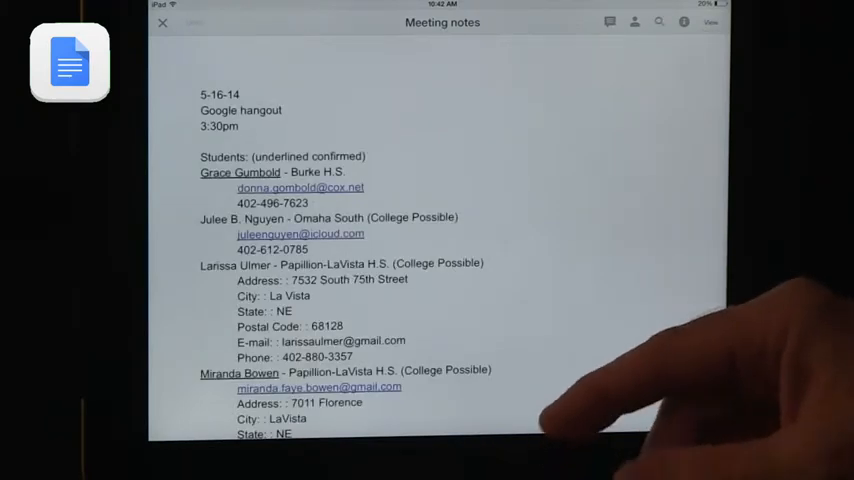
{"action": "scroll", "scroll_direction": "down", "scroll_amount": 3}
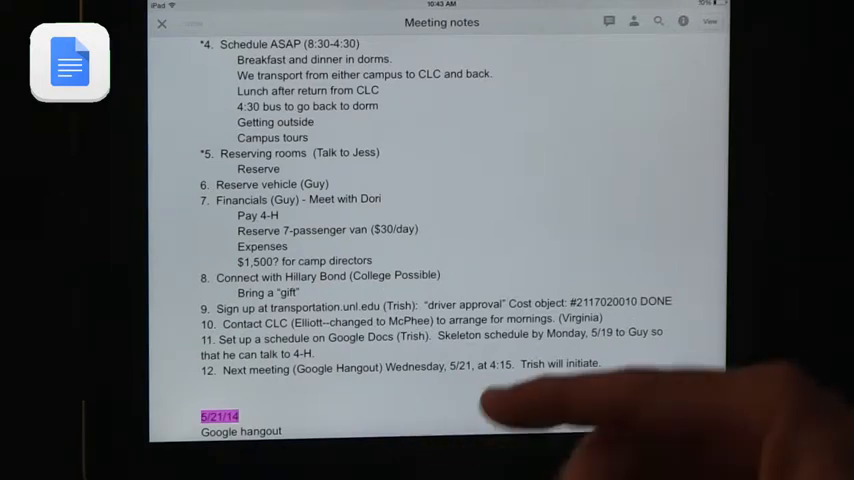
{"action": "left_click", "coordinate": [609, 21]}
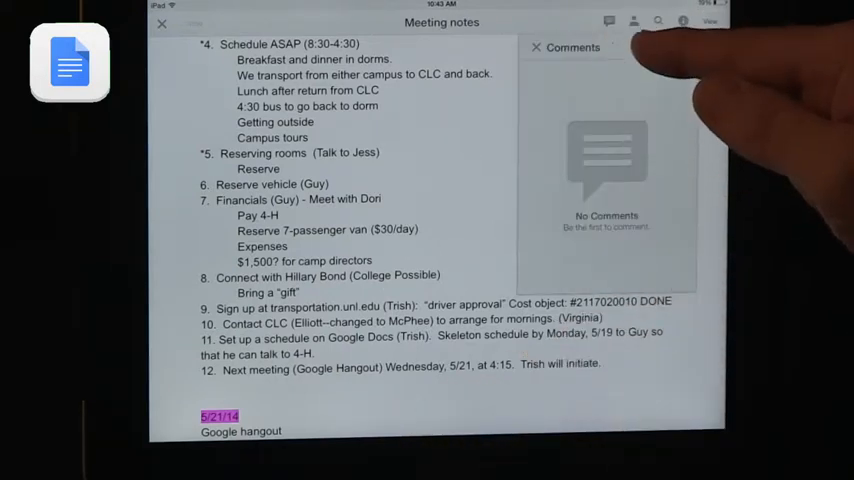